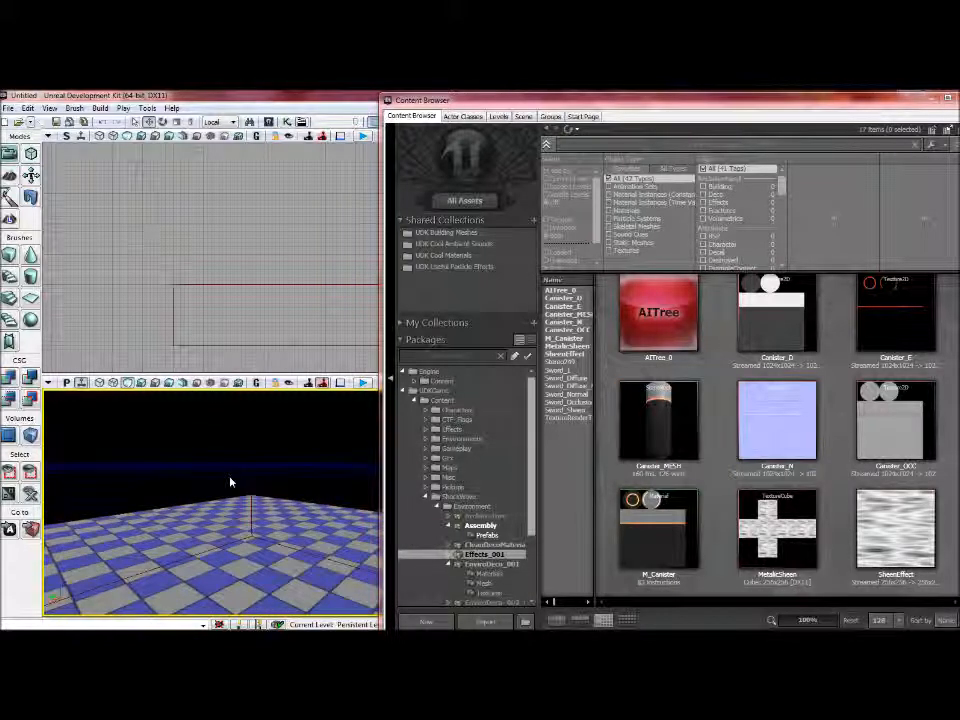
- Place the Canister_MESH in the level and light it with an orange PointLight
{"action": "left_click", "coordinate": [657, 420]}
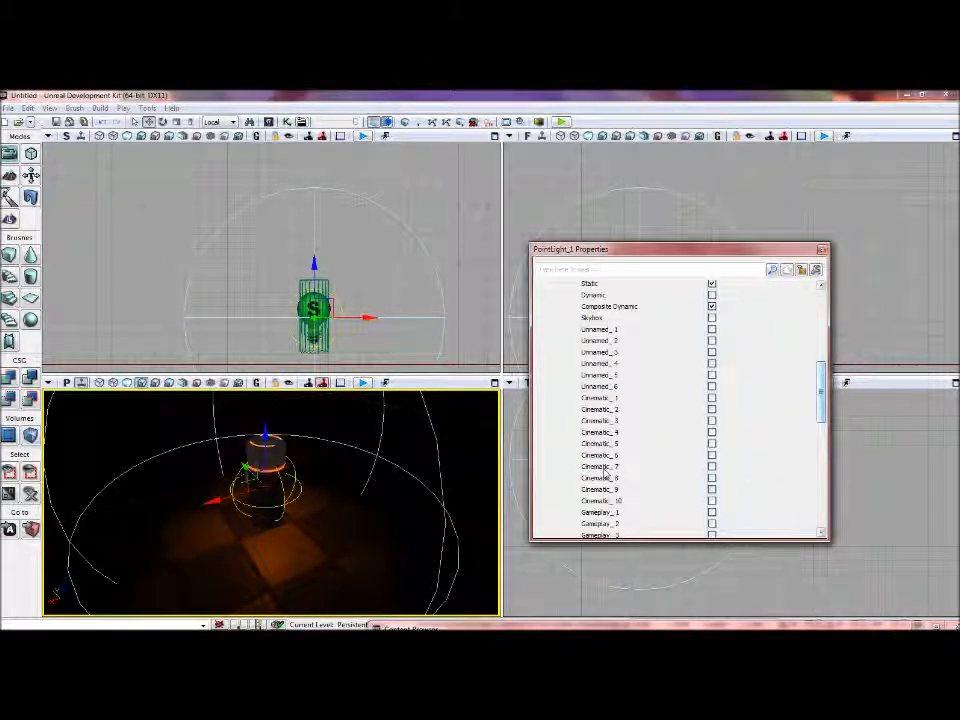
- Scroll through the light's channel settings, then close the PointLight_1 Properties window
{"action": "scroll", "scroll_direction": "down", "scroll_amount": 3}
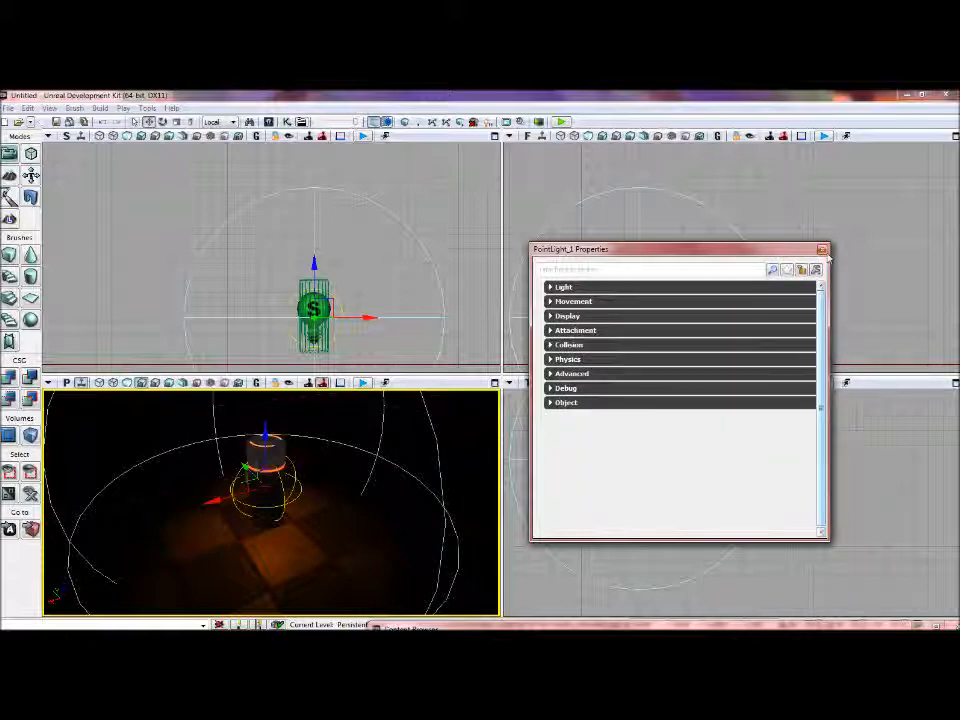
{"action": "left_click", "coordinate": [822, 248]}
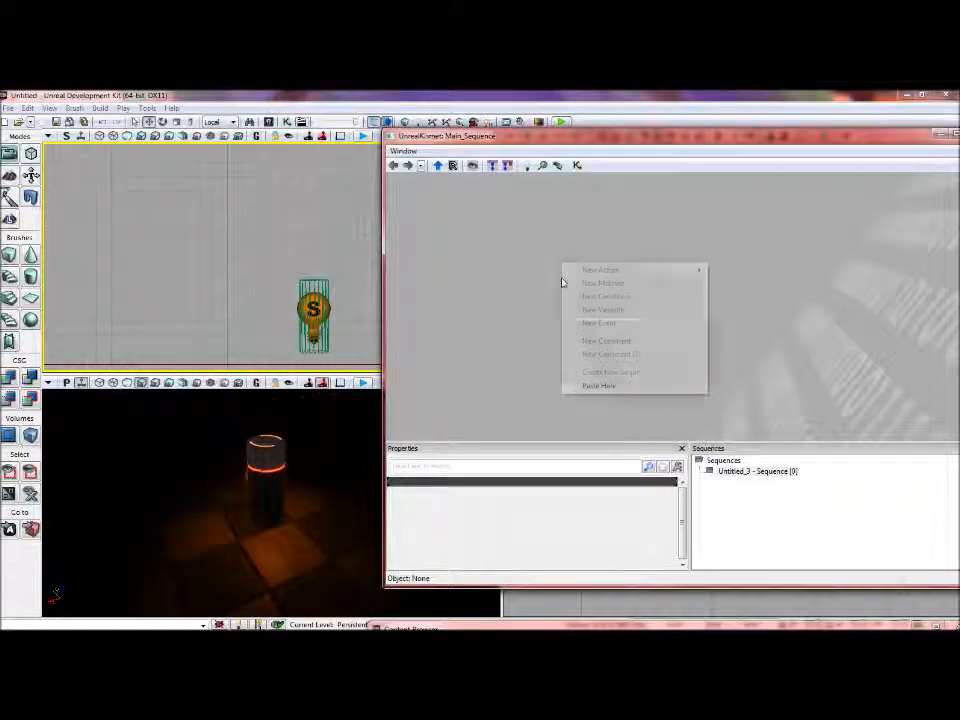
{"action": "mouse_move", "coordinate": [600, 322]}
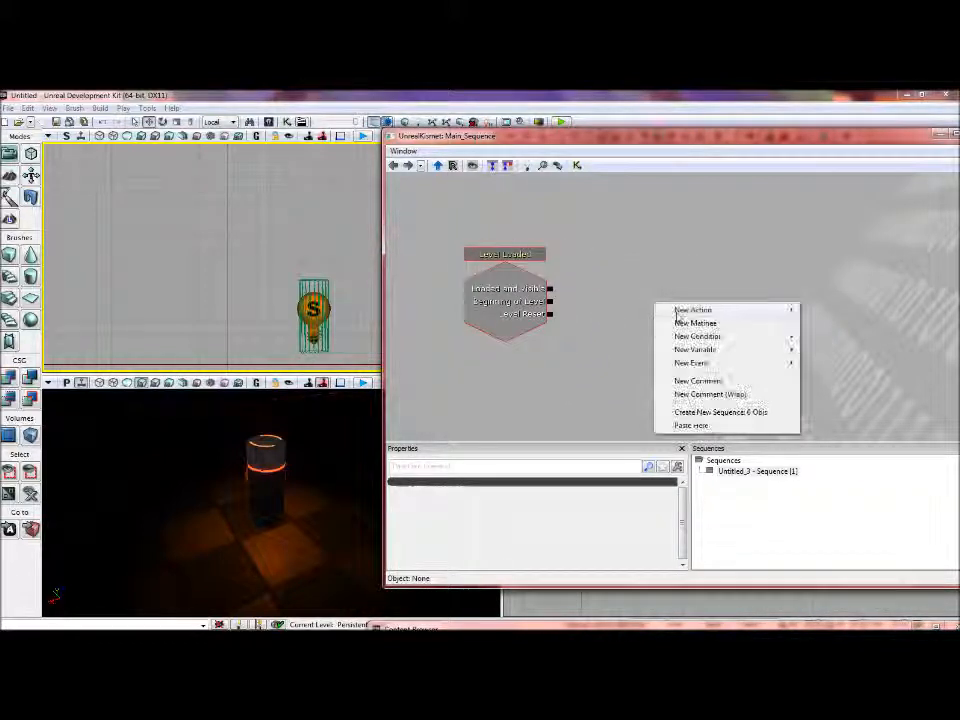
- Add an Attach to Actor action and wire Level Loaded's Loaded and Visible output to it
{"action": "left_click", "coordinate": [692, 309]}
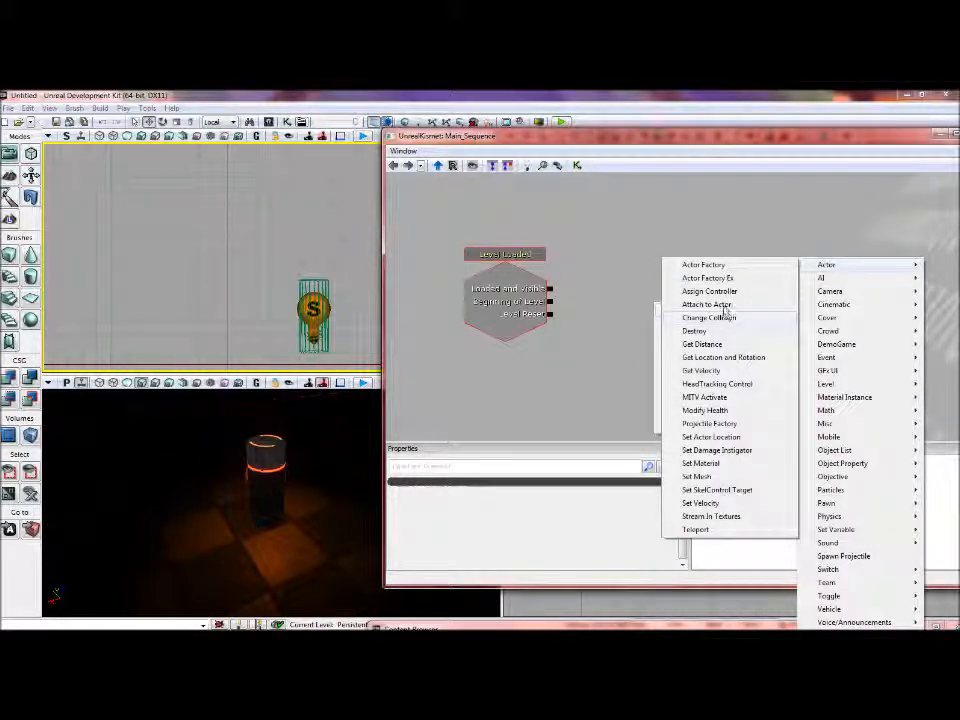
{"action": "left_click", "coordinate": [706, 304]}
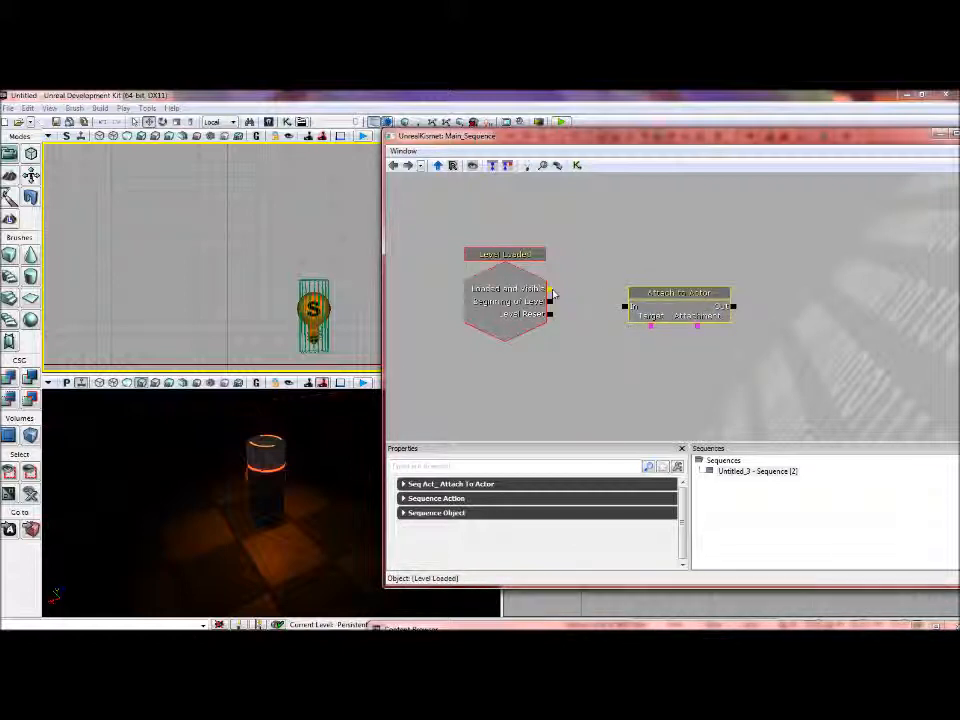
{"action": "left_click_drag", "start_coordinate": [551, 291], "coordinate": [632, 305]}
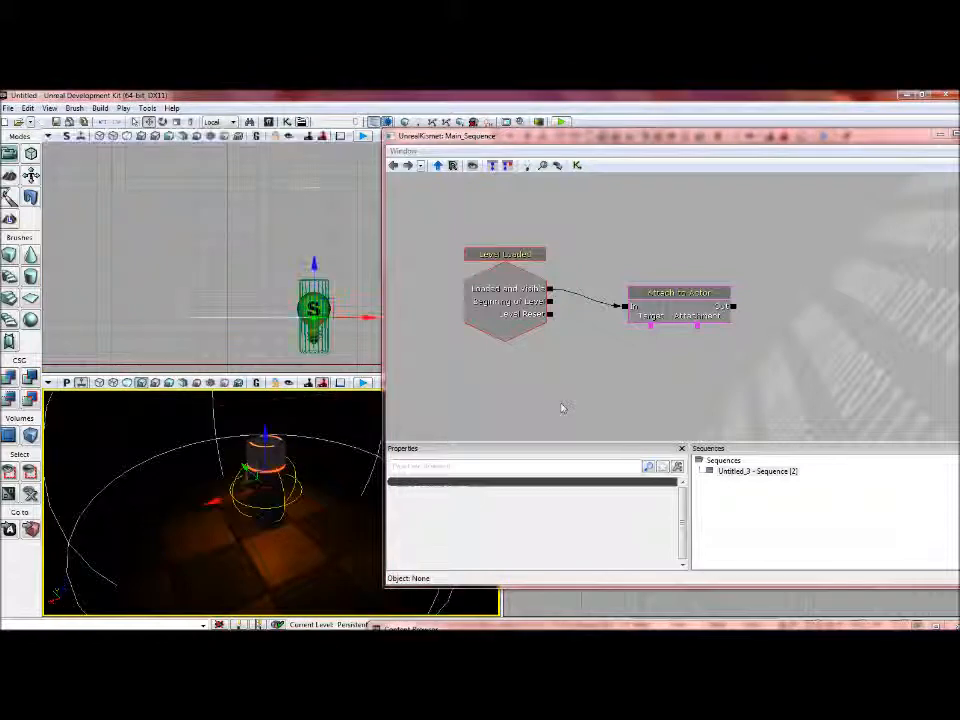
- Add a PointLight_1 object variable and link it to the Attachment input
{"action": "right_click", "coordinate": [562, 408]}
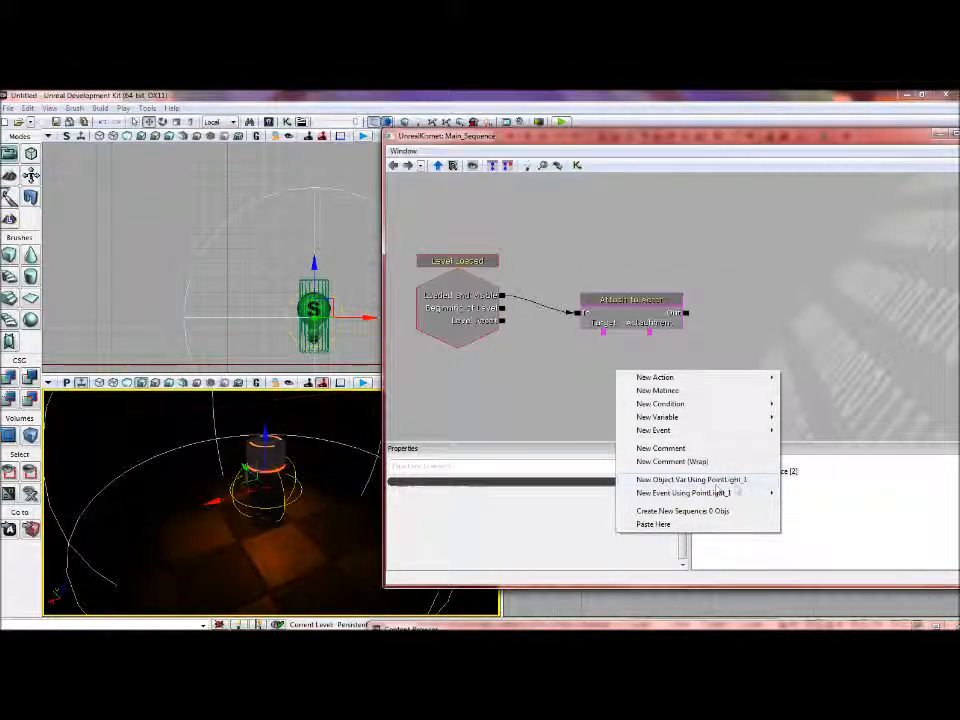
{"action": "left_click", "coordinate": [692, 480]}
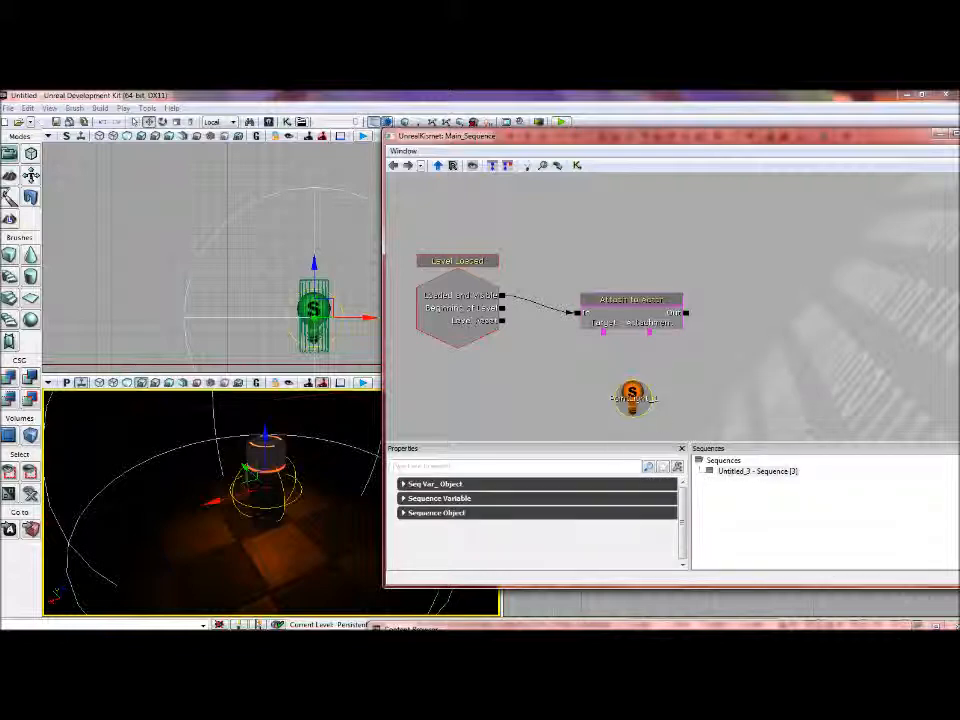
{"action": "left_click_drag", "start_coordinate": [633, 398], "coordinate": [670, 378]}
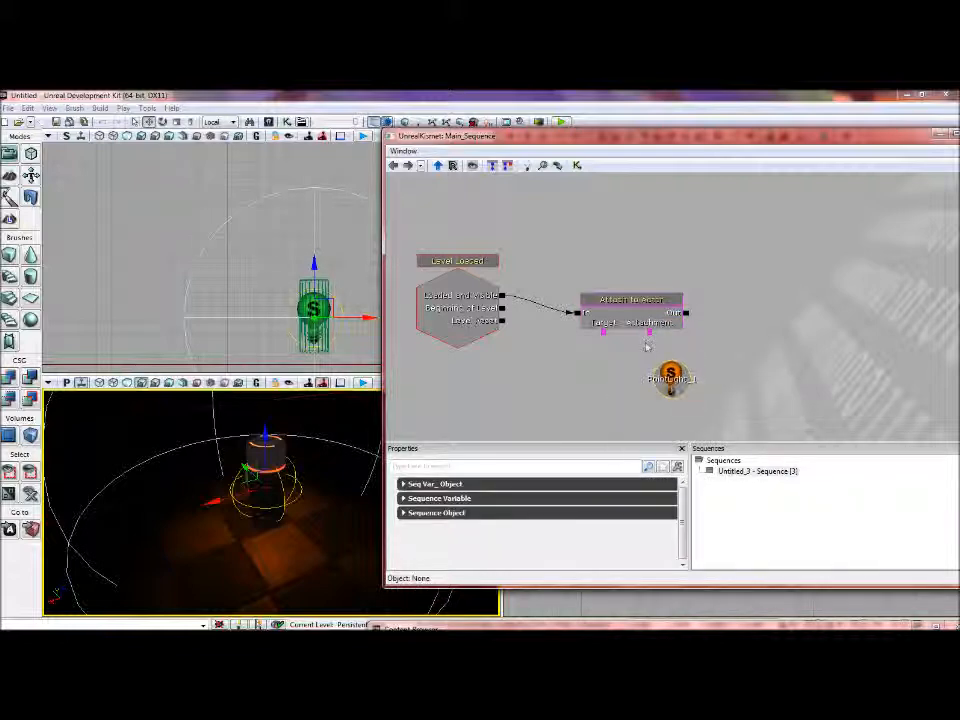
{"action": "left_click", "coordinate": [631, 300]}
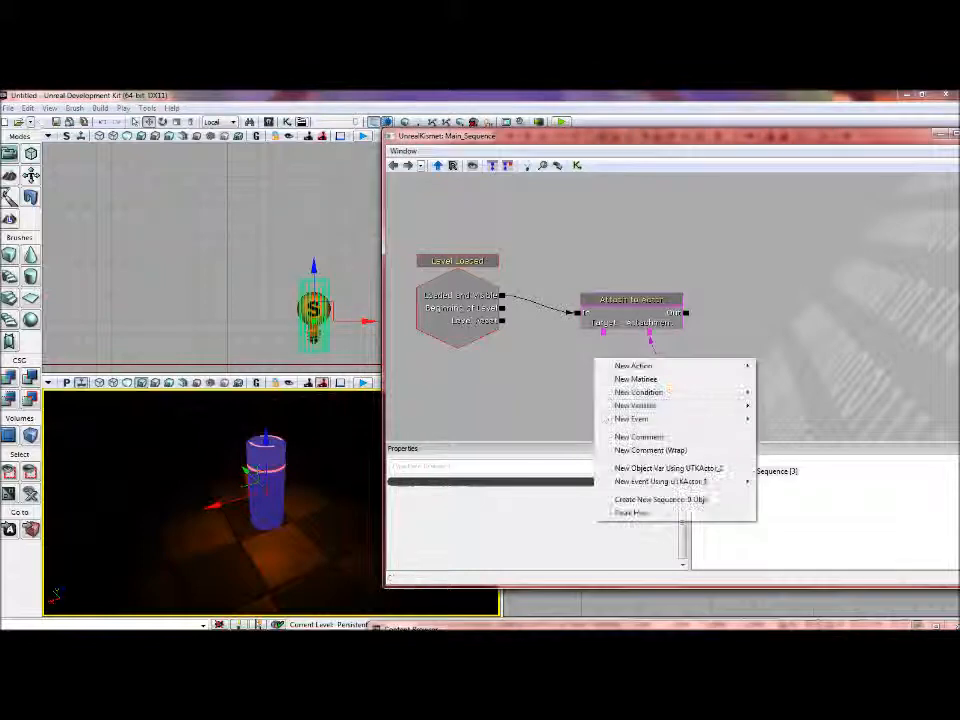
- Add a UTKActor_1 canister object variable and link it to Target
{"action": "left_click", "coordinate": [667, 468]}
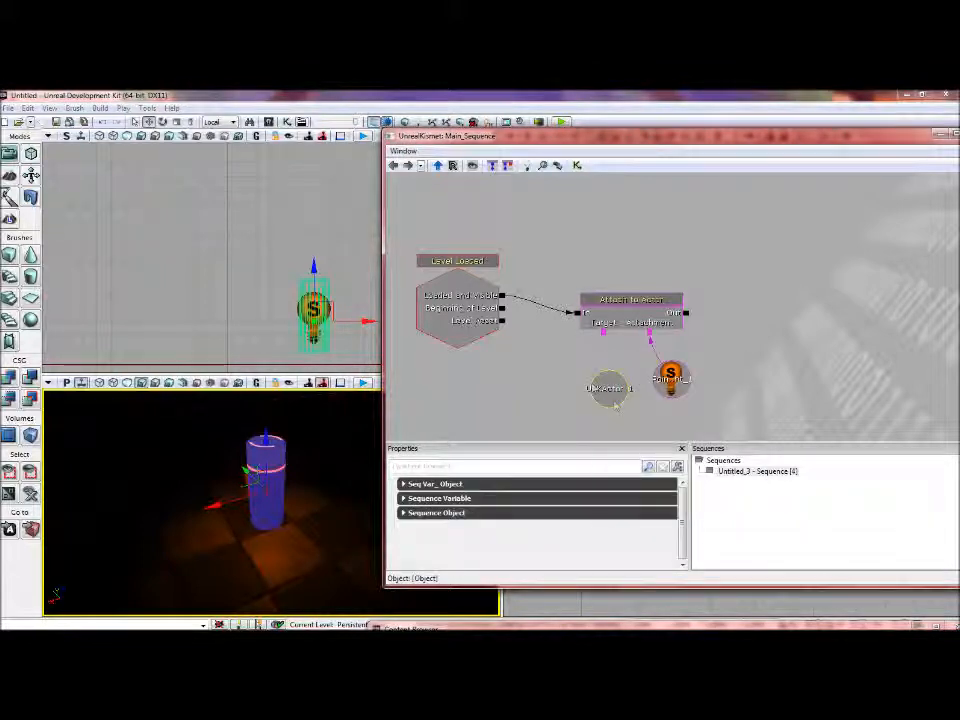
{"action": "left_click", "coordinate": [631, 300]}
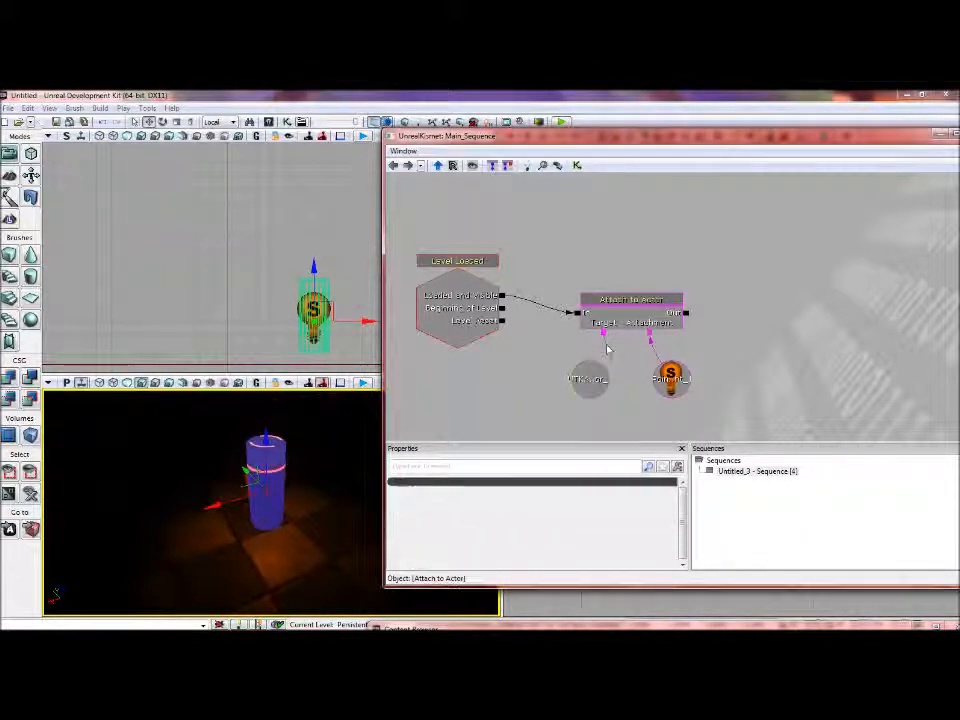
{"action": "left_click", "coordinate": [585, 375]}
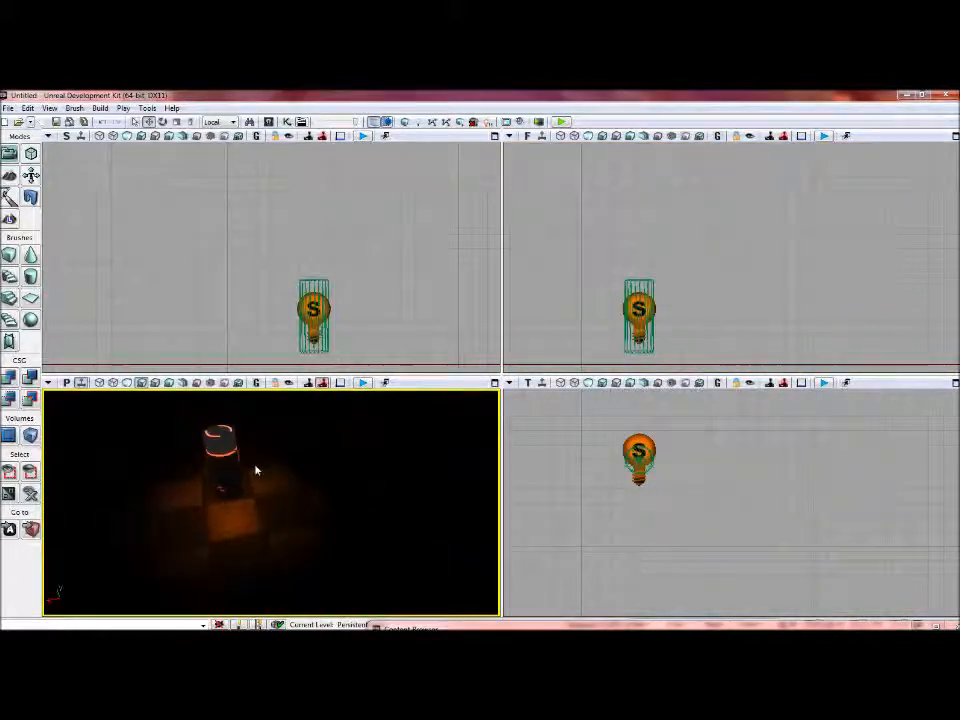
- Try Play from Here, then convert the light to PointLightMovable despite the Kismet warning
{"action": "right_click", "coordinate": [255, 470]}
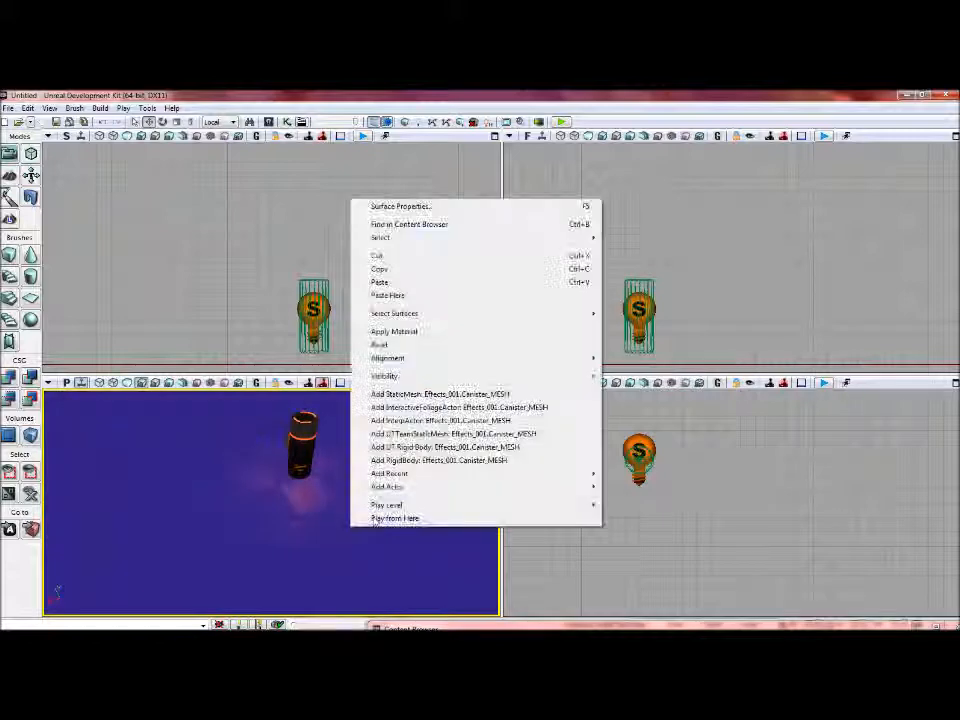
{"action": "left_click", "coordinate": [394, 518]}
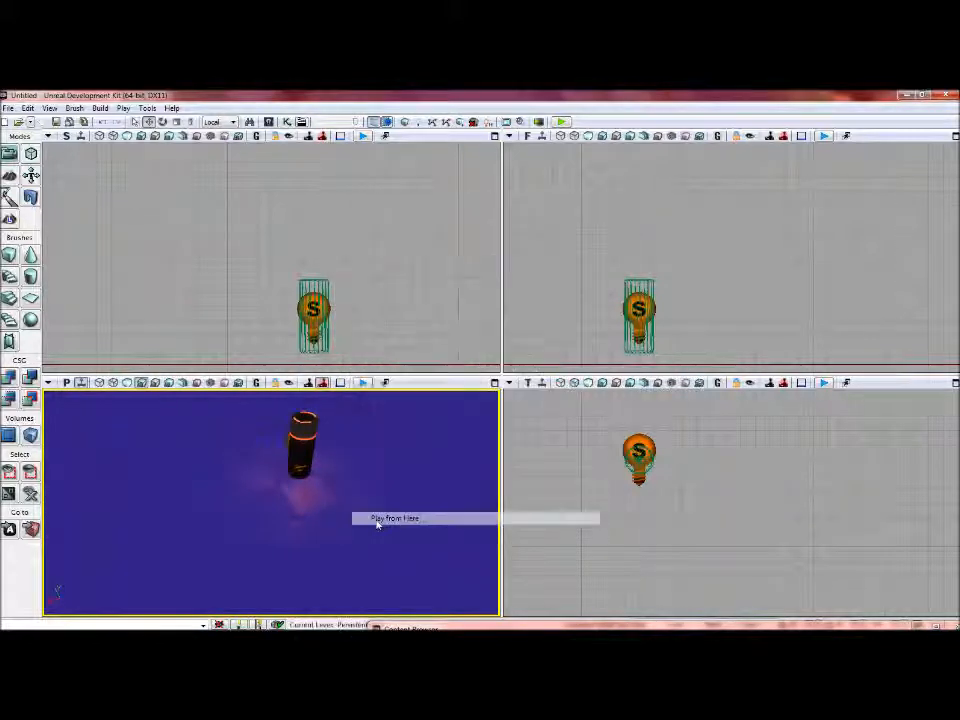
{"action": "left_click", "coordinate": [393, 518]}
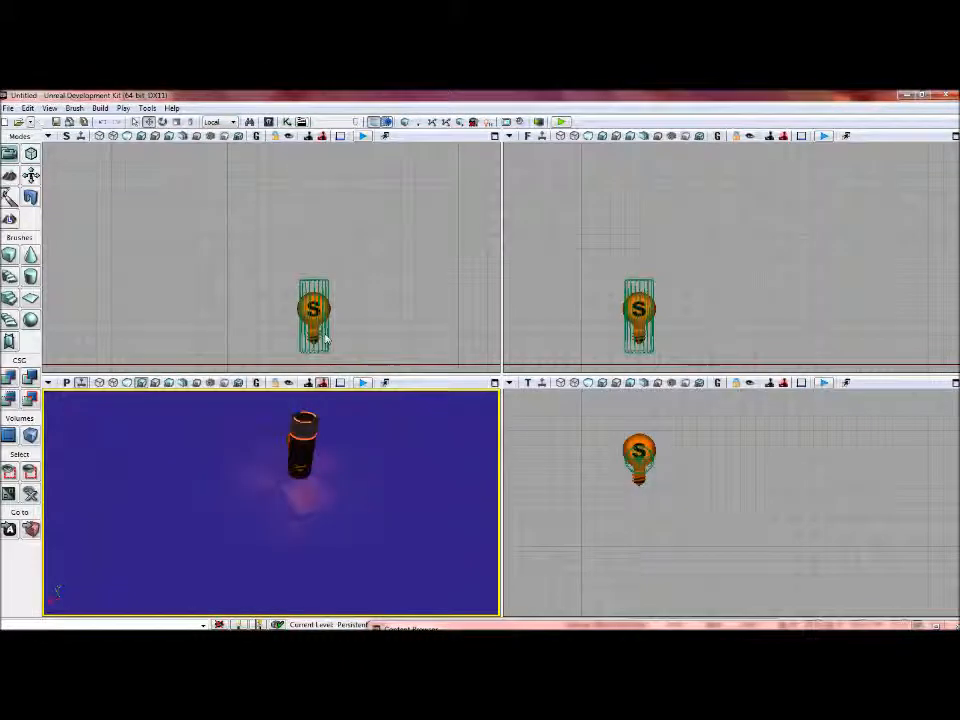
{"action": "right_click", "coordinate": [315, 315]}
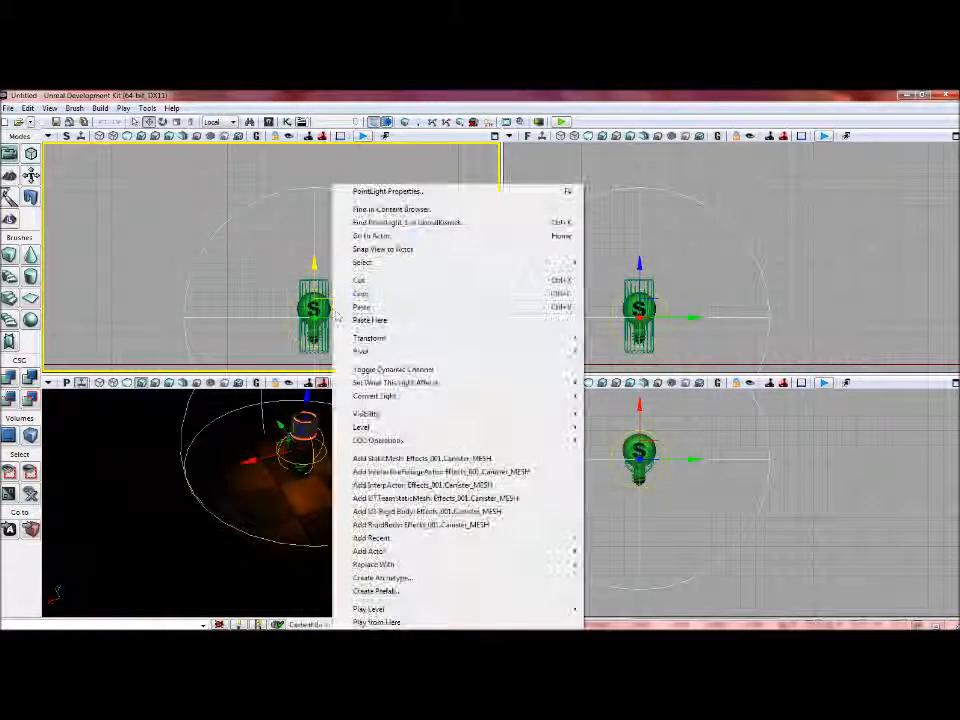
{"action": "mouse_move", "coordinate": [374, 395]}
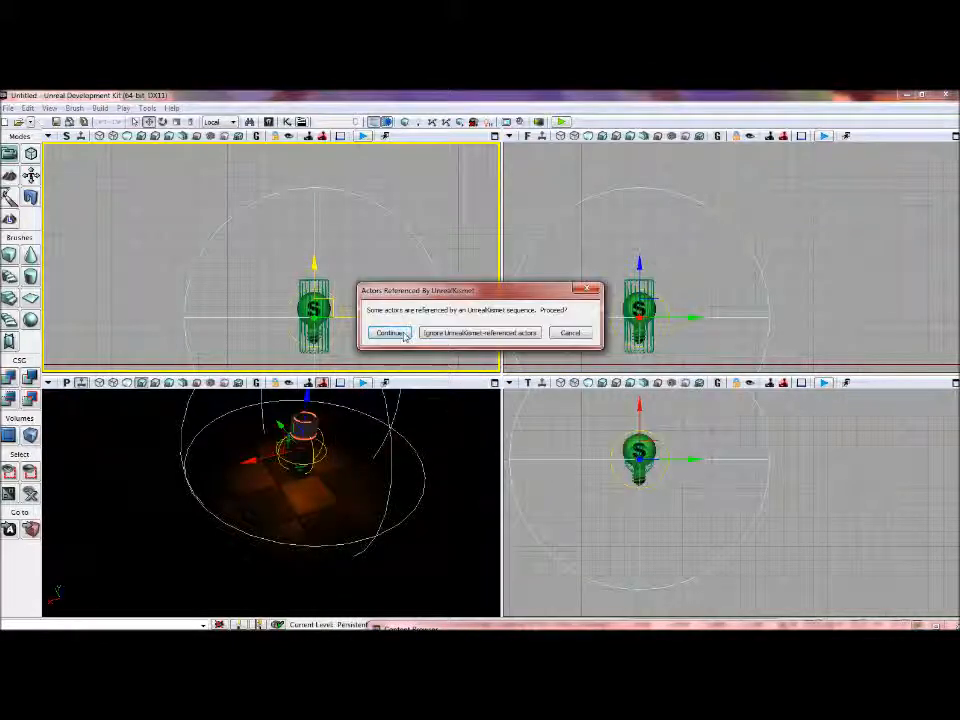
{"action": "left_click", "coordinate": [390, 332]}
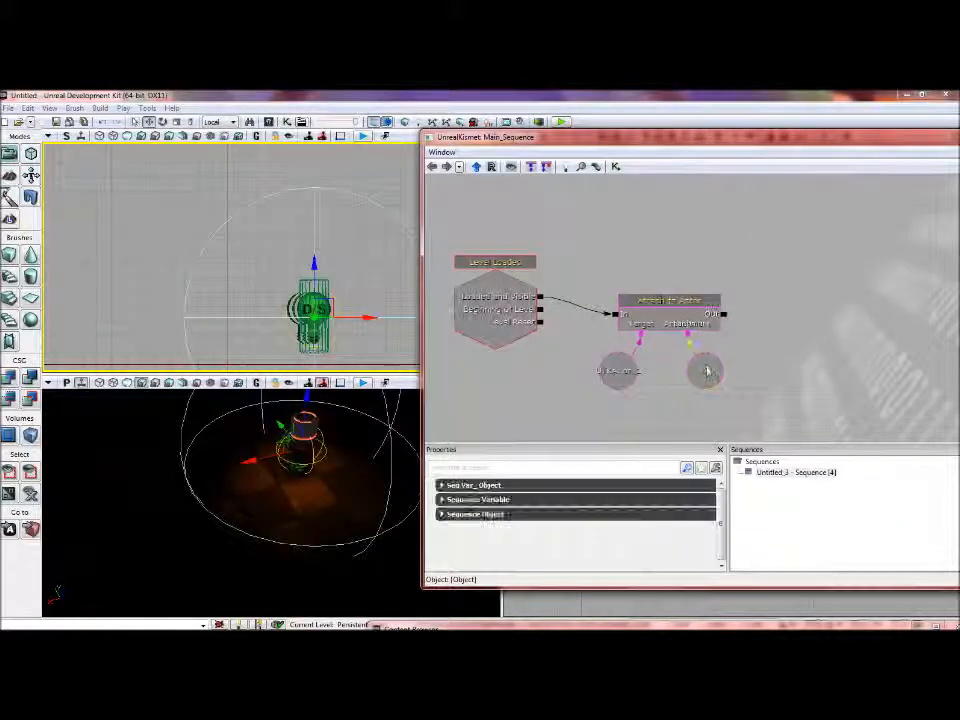
- Link a PointLightMovable_1 variable to Attachment, close Kismet, and Play from Here
{"action": "right_click", "coordinate": [707, 372]}
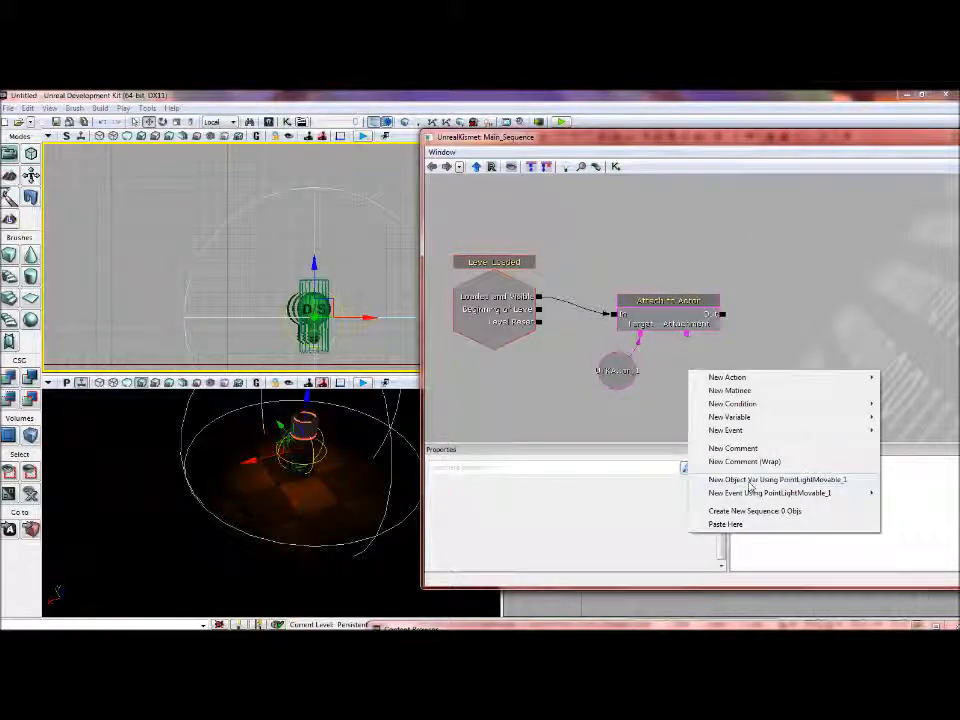
{"action": "left_click", "coordinate": [779, 480]}
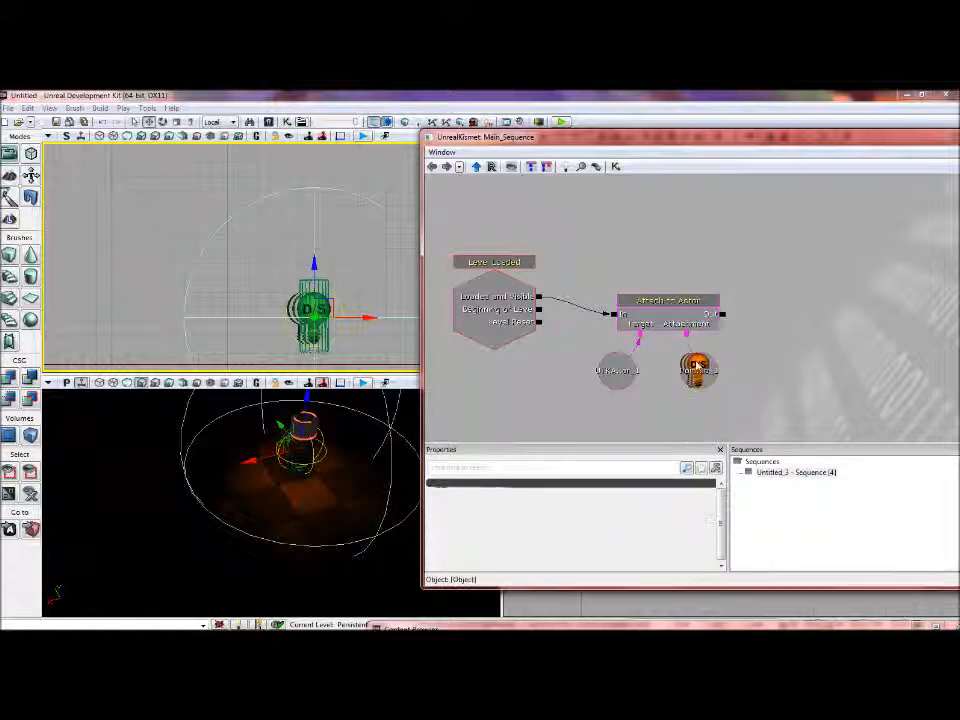
{"action": "left_click", "coordinate": [700, 375]}
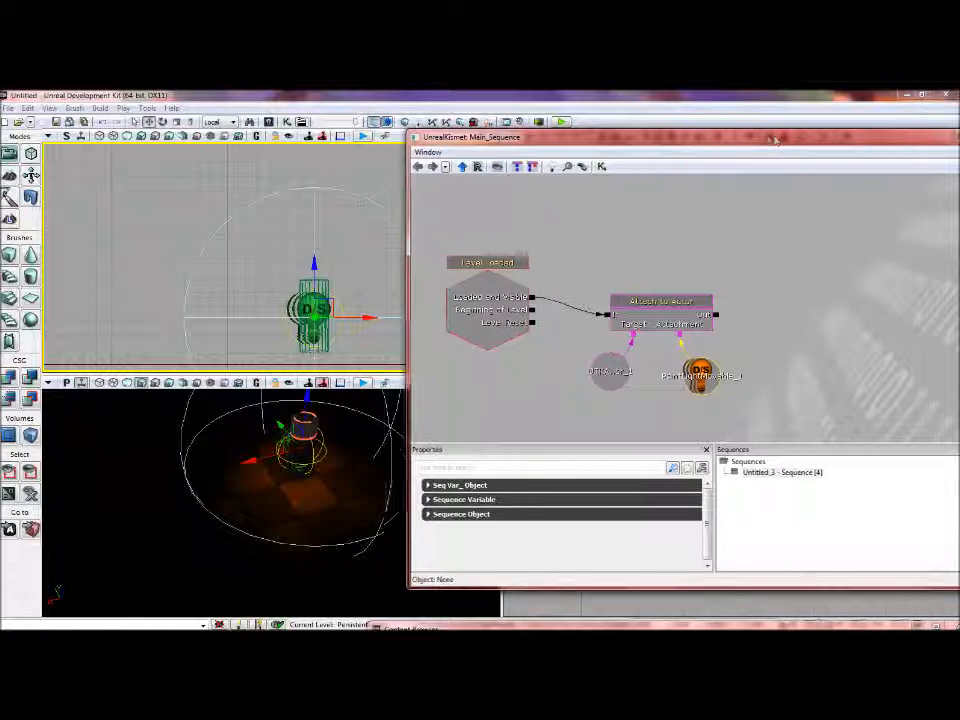
{"action": "left_click", "coordinate": [945, 137]}
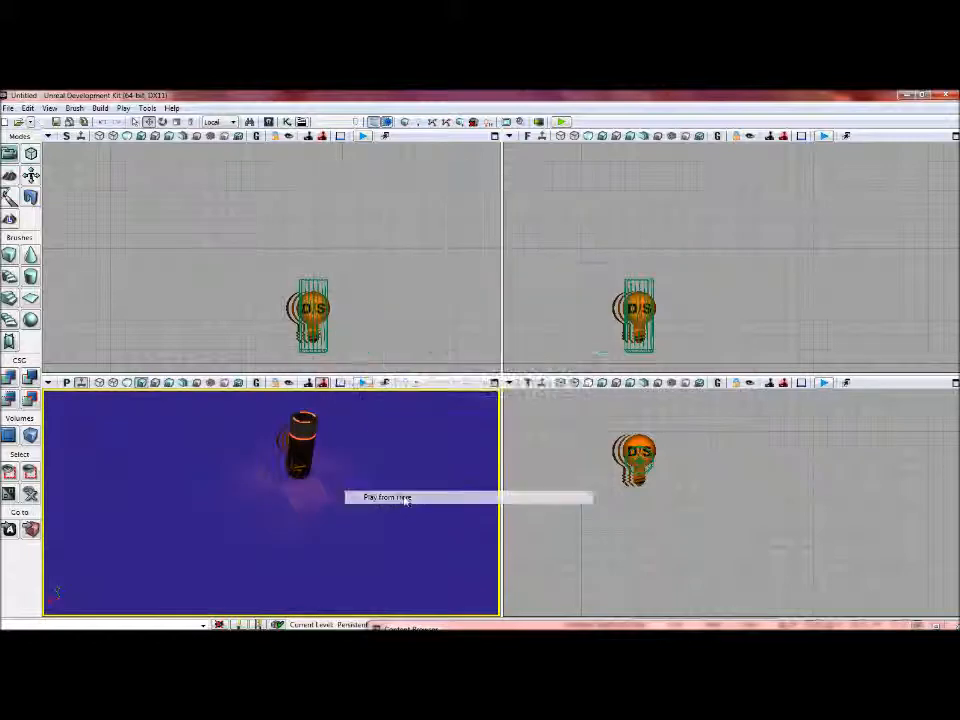
{"action": "left_click", "coordinate": [388, 497]}
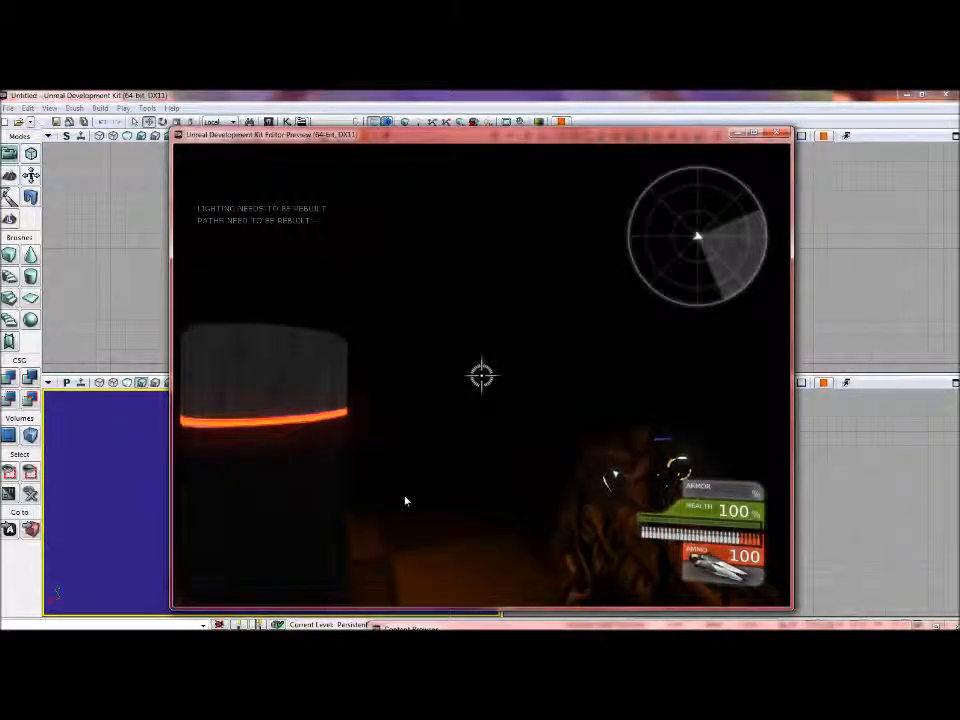